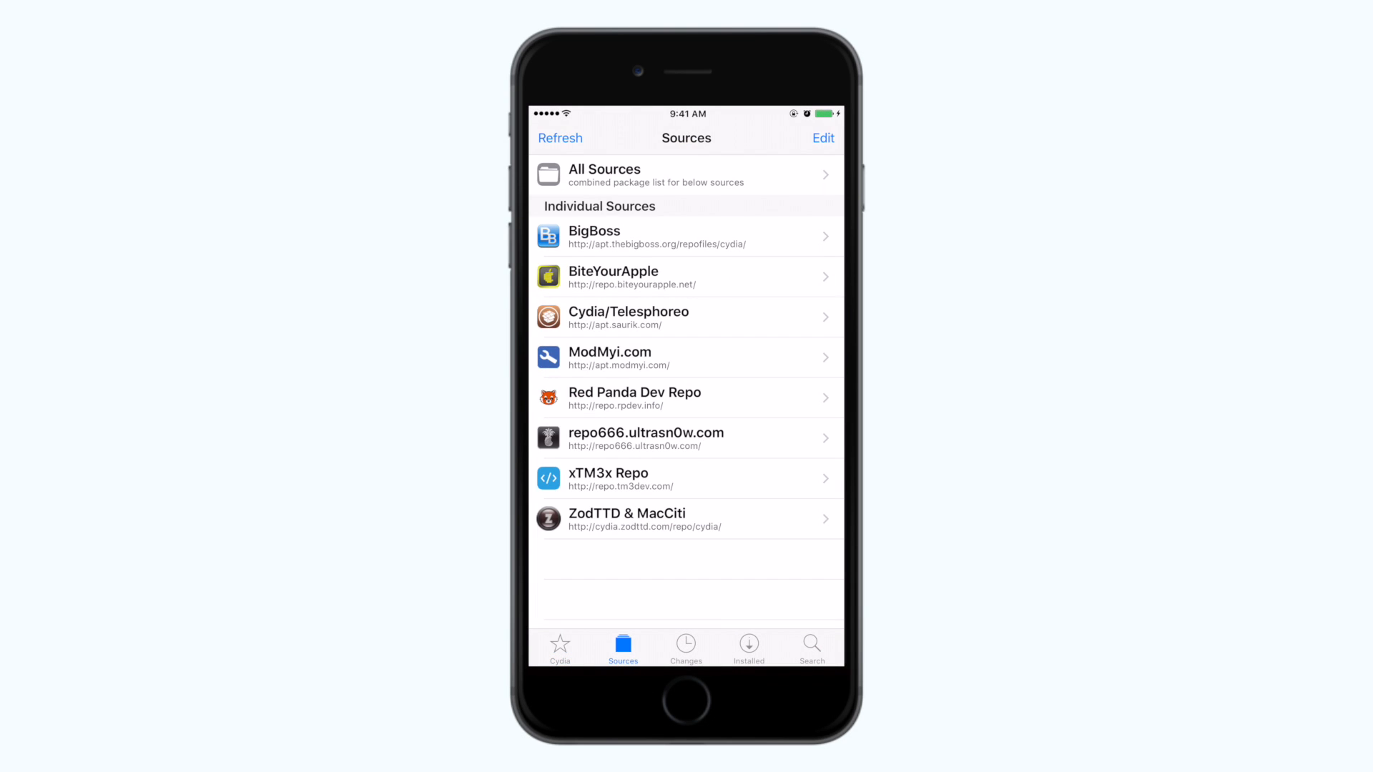
# Put the Sources list into editing mode.
pyautogui.click(821, 139)
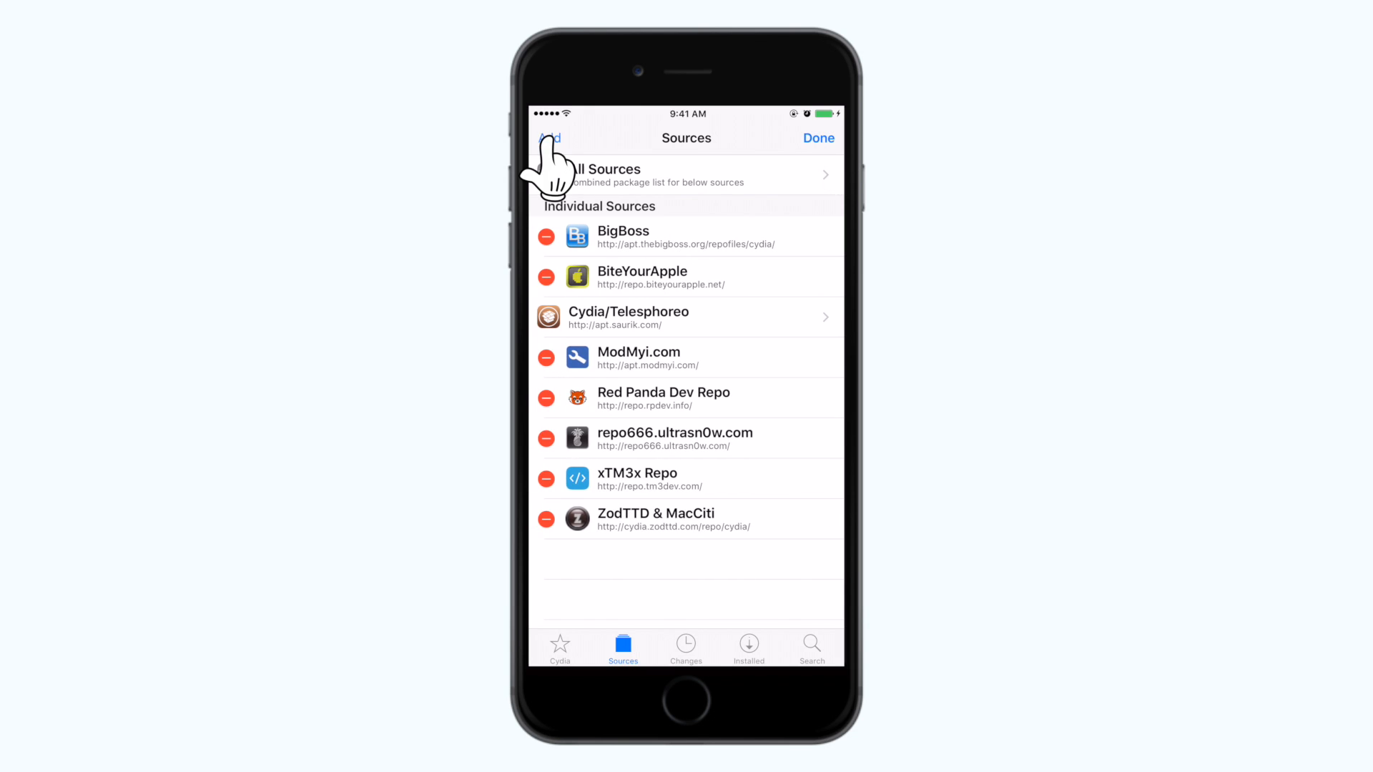
pyautogui.click(548, 137)
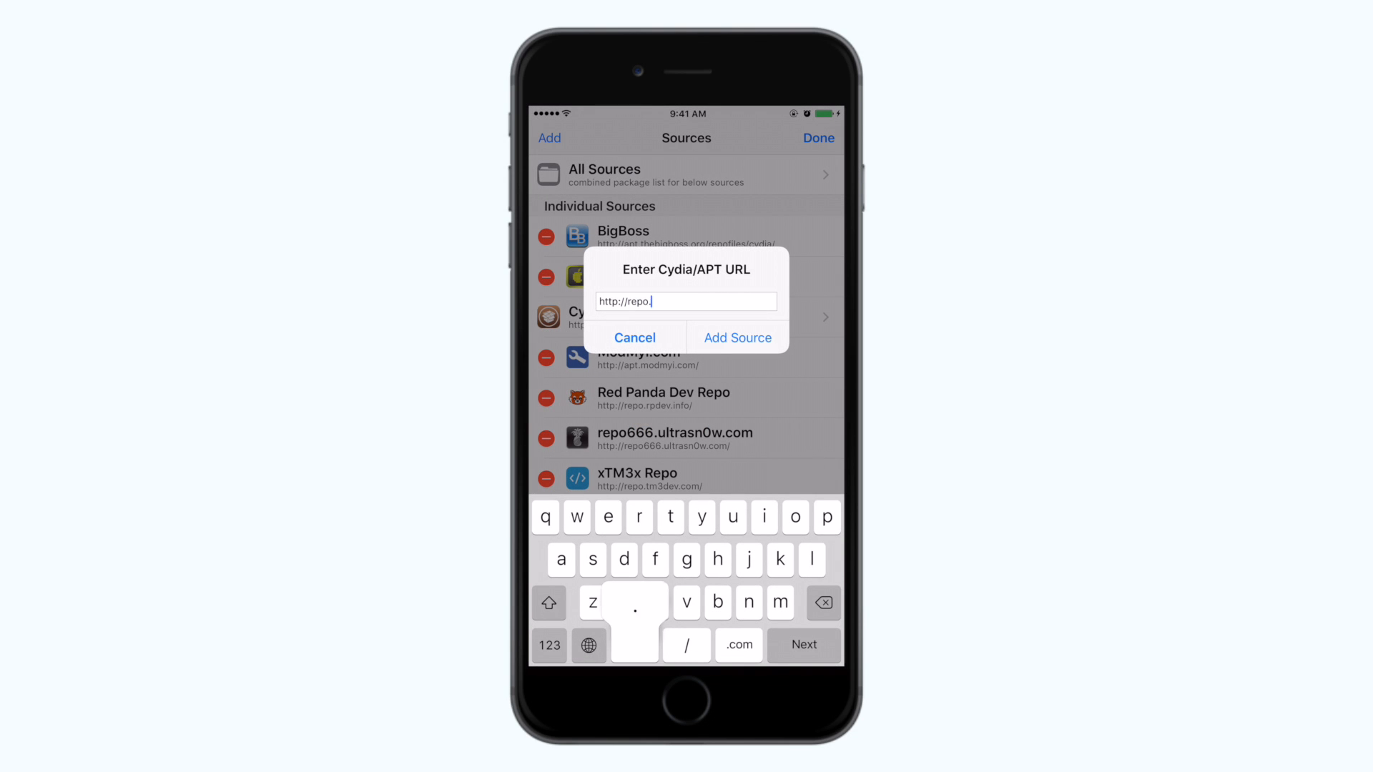
pyautogui.write('bit')
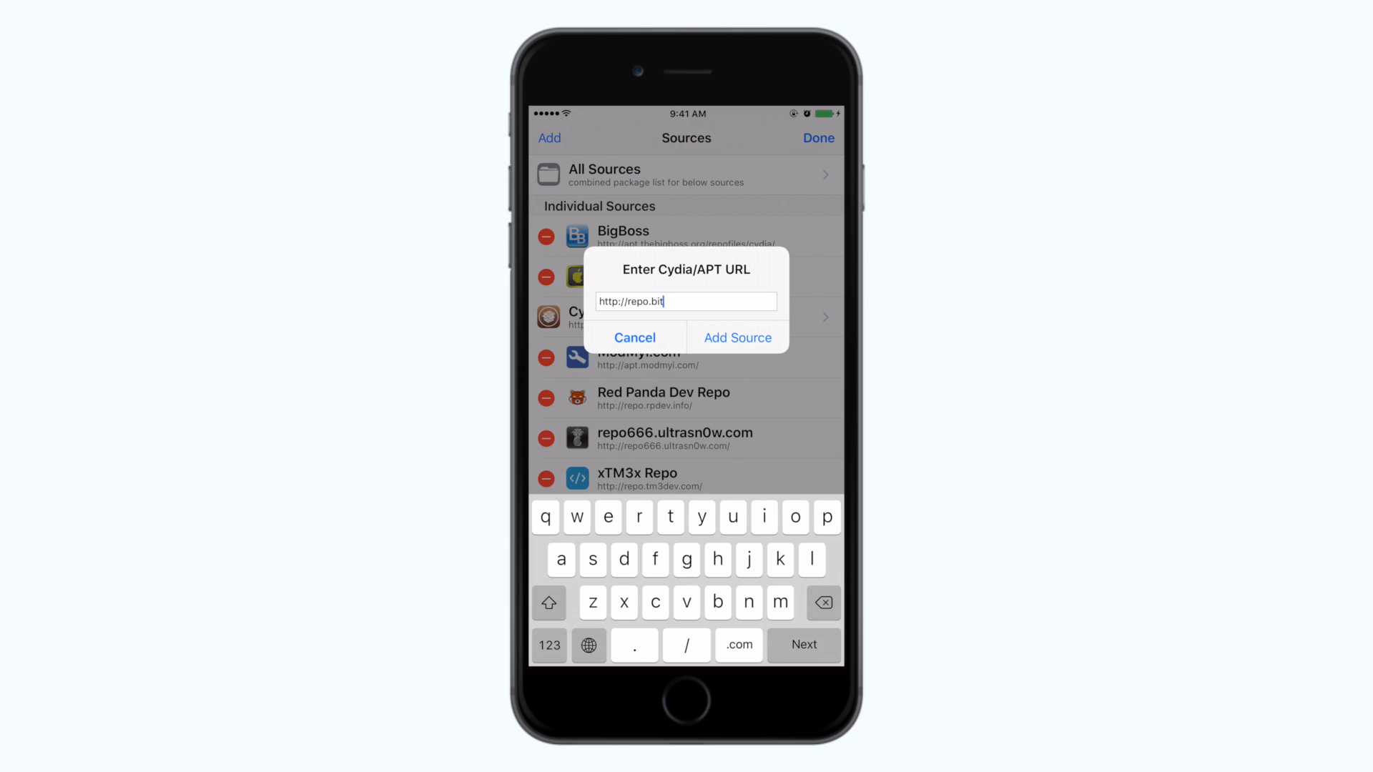
pyautogui.write('eyourapple.')
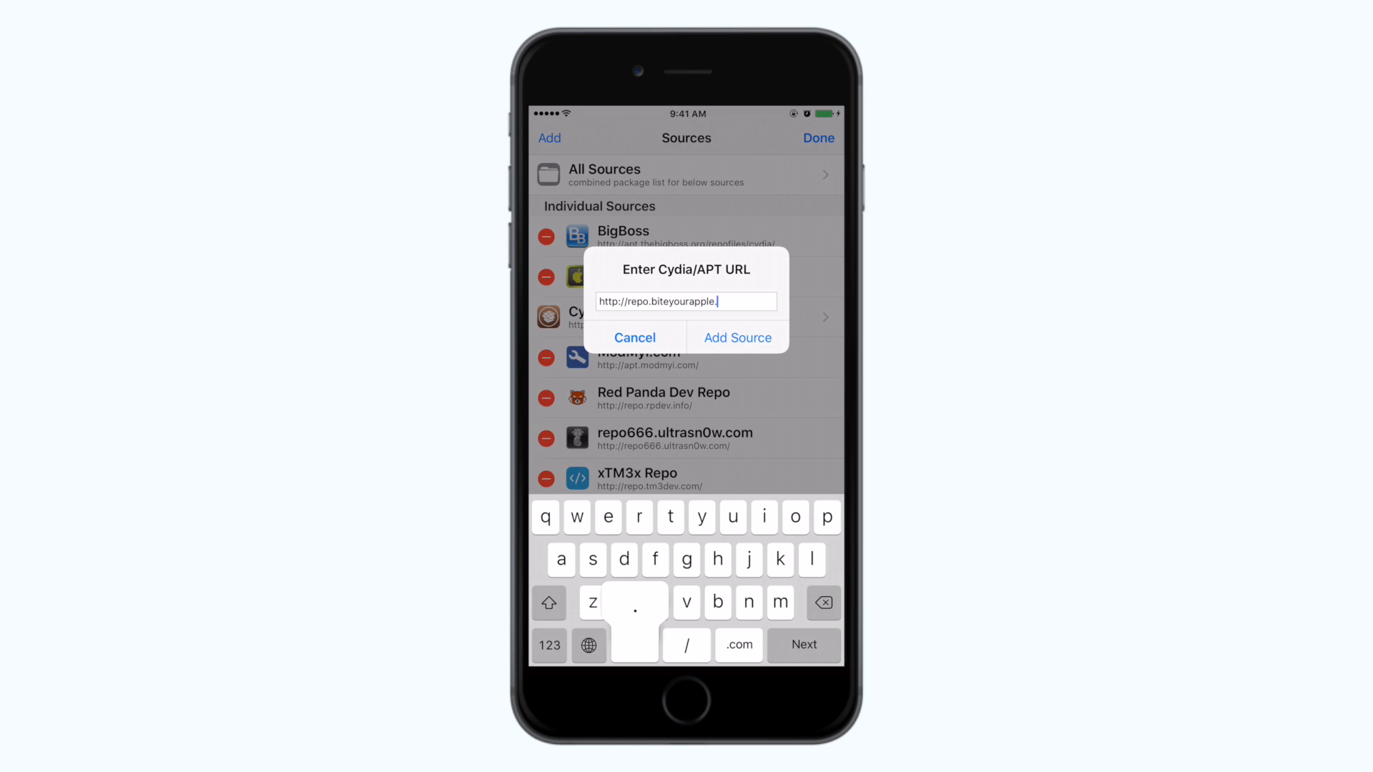
pyautogui.write('net/')
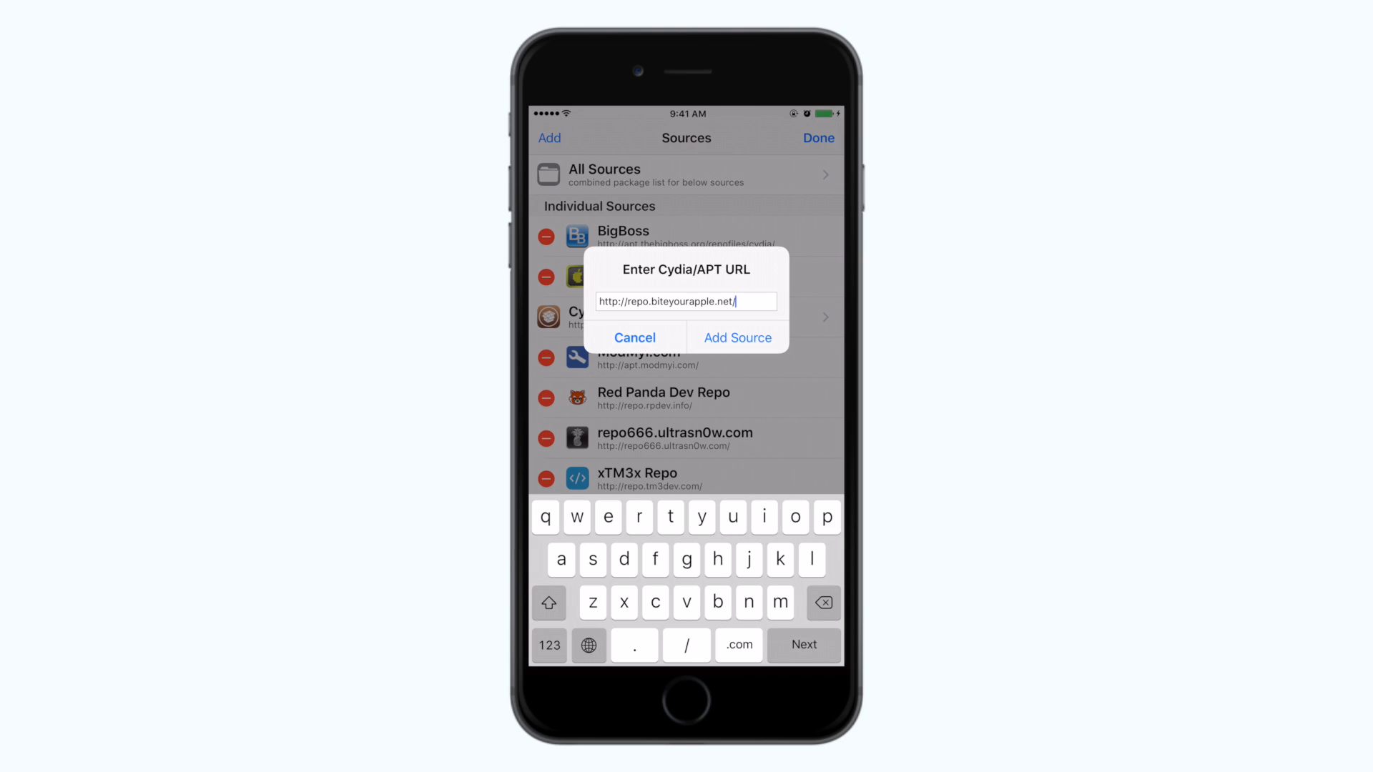
pyautogui.click(737, 338)
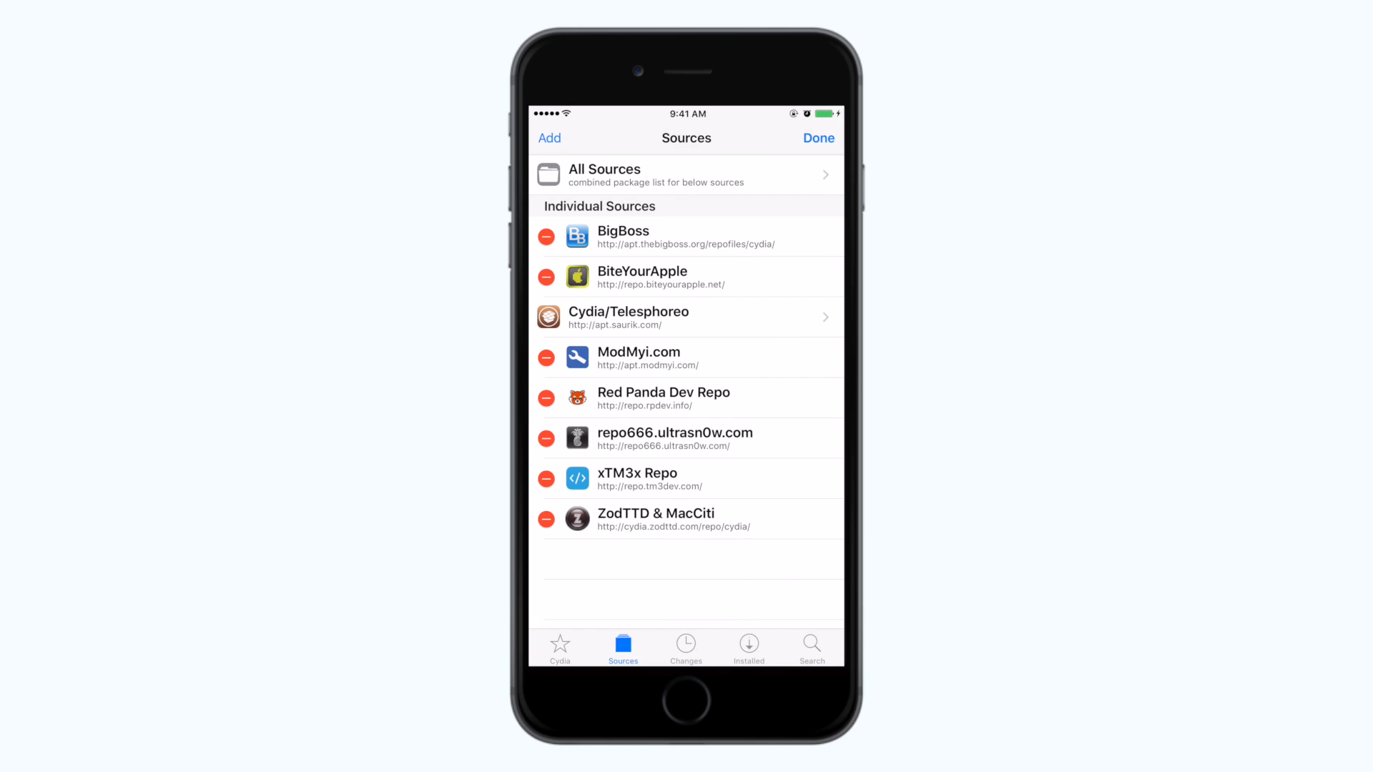
# Finish editing the sources and go to the empty package Search screen.
pyautogui.click(818, 138)
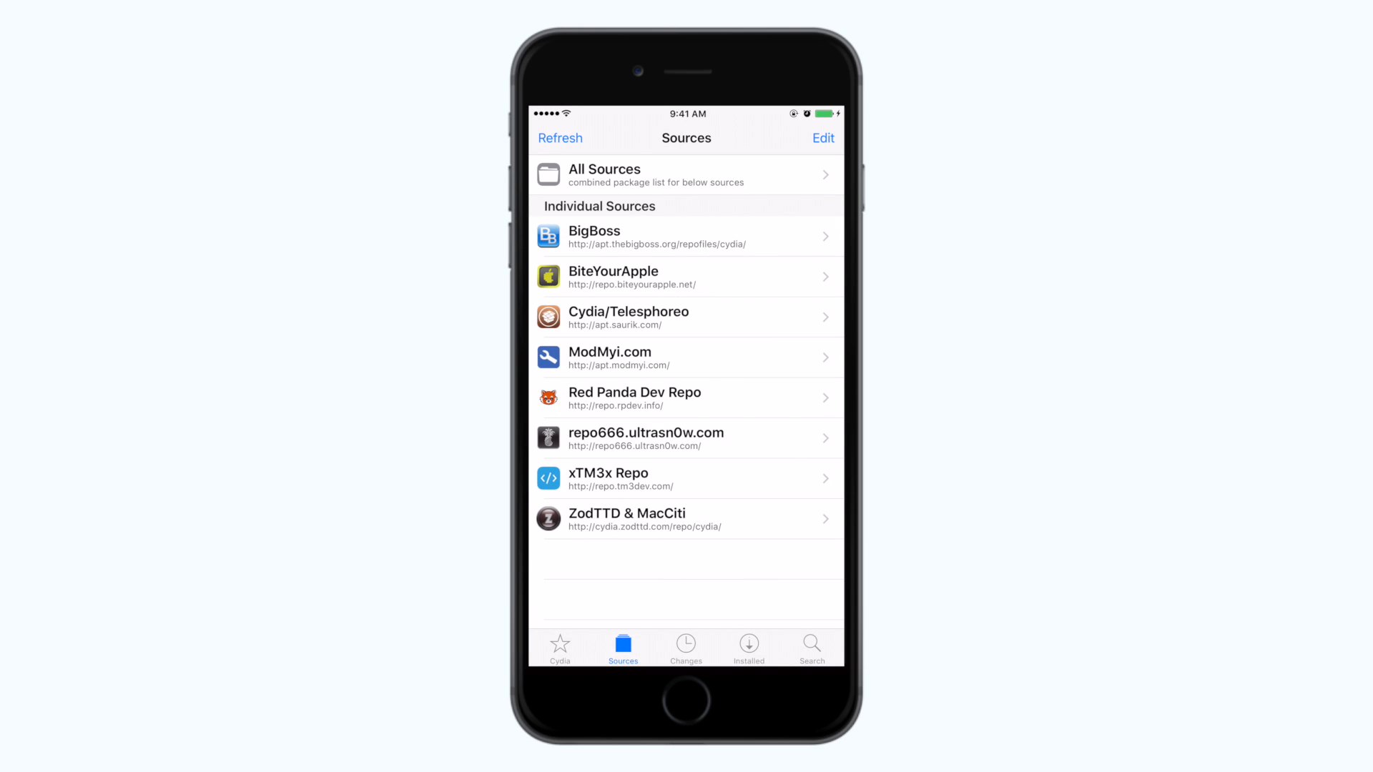
pyautogui.click(809, 647)
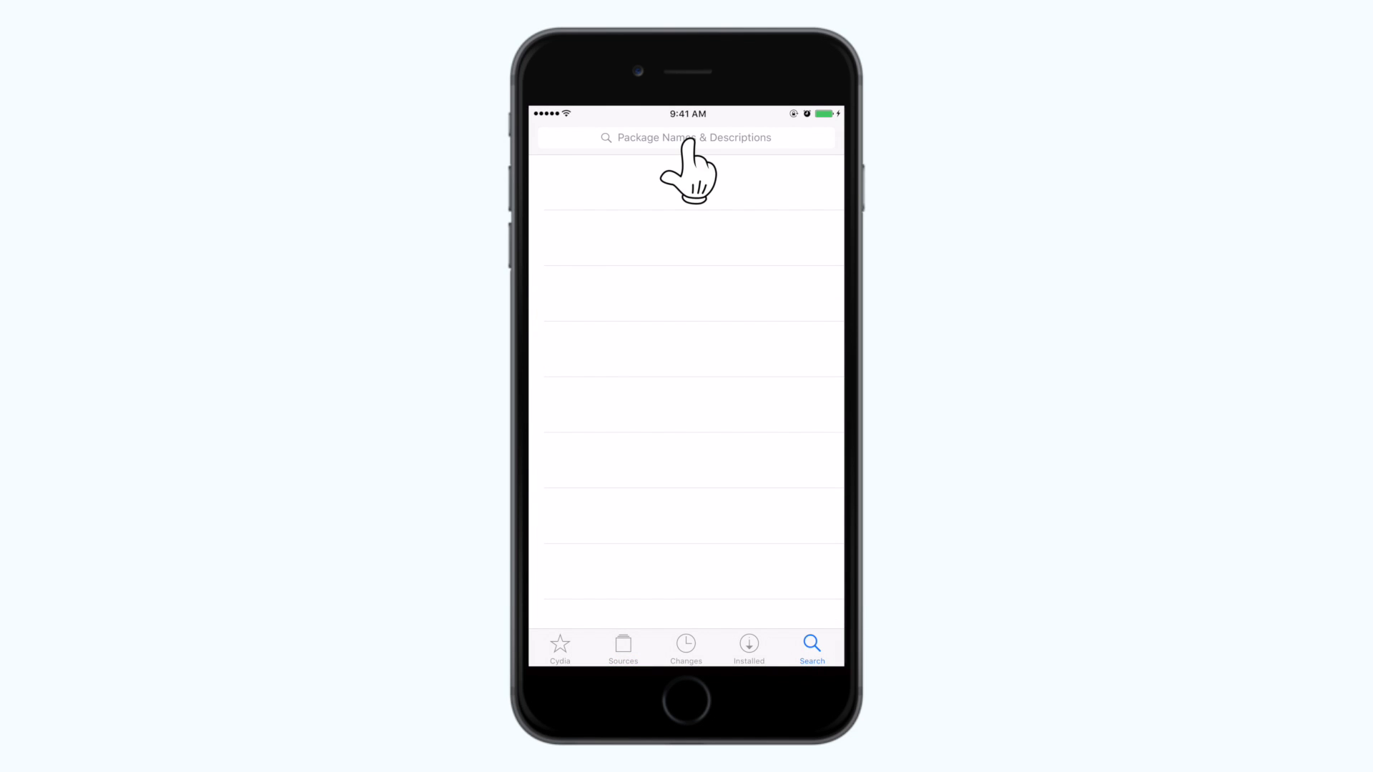
# Search for Protean and view the installed package details, version 2.0-176 from BiteYourApple.
pyautogui.click(687, 137)
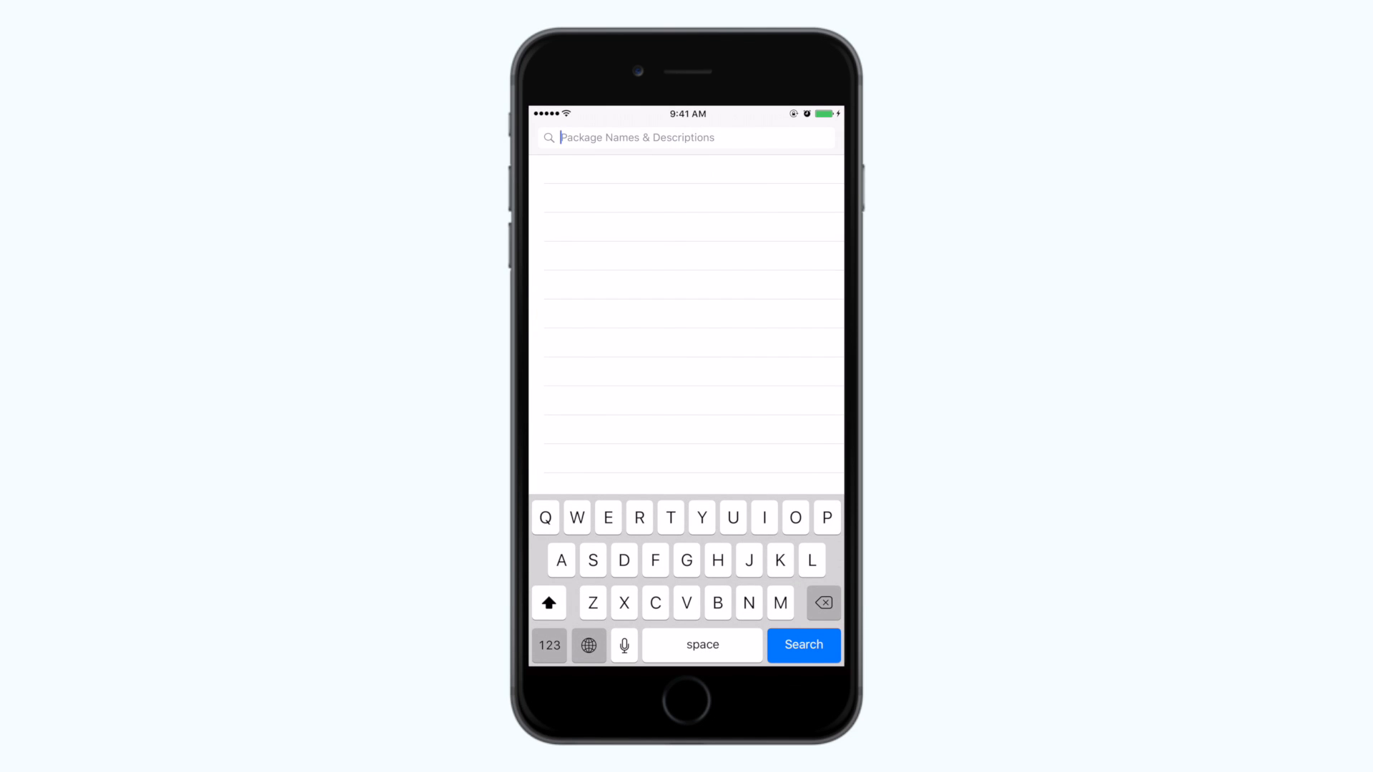
pyautogui.write('Protean')
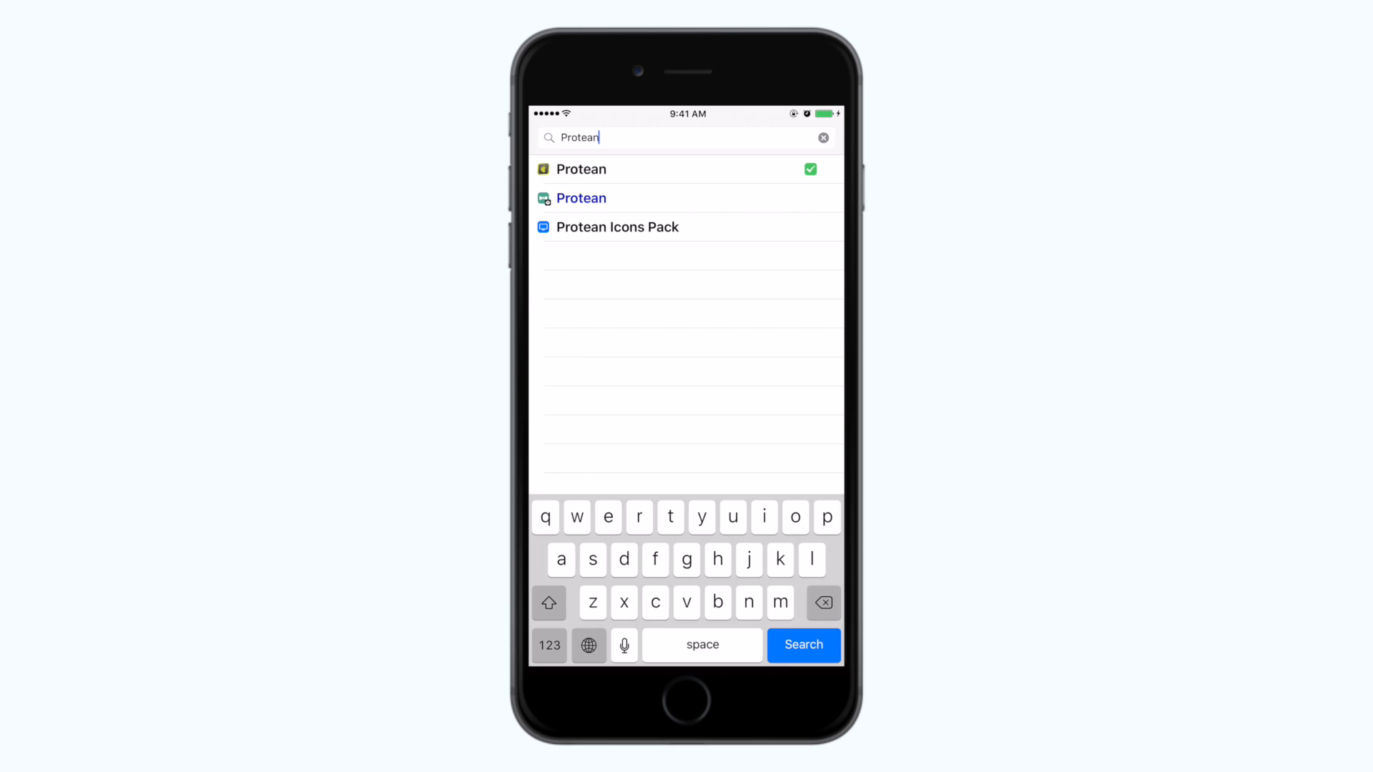
pyautogui.click(581, 169)
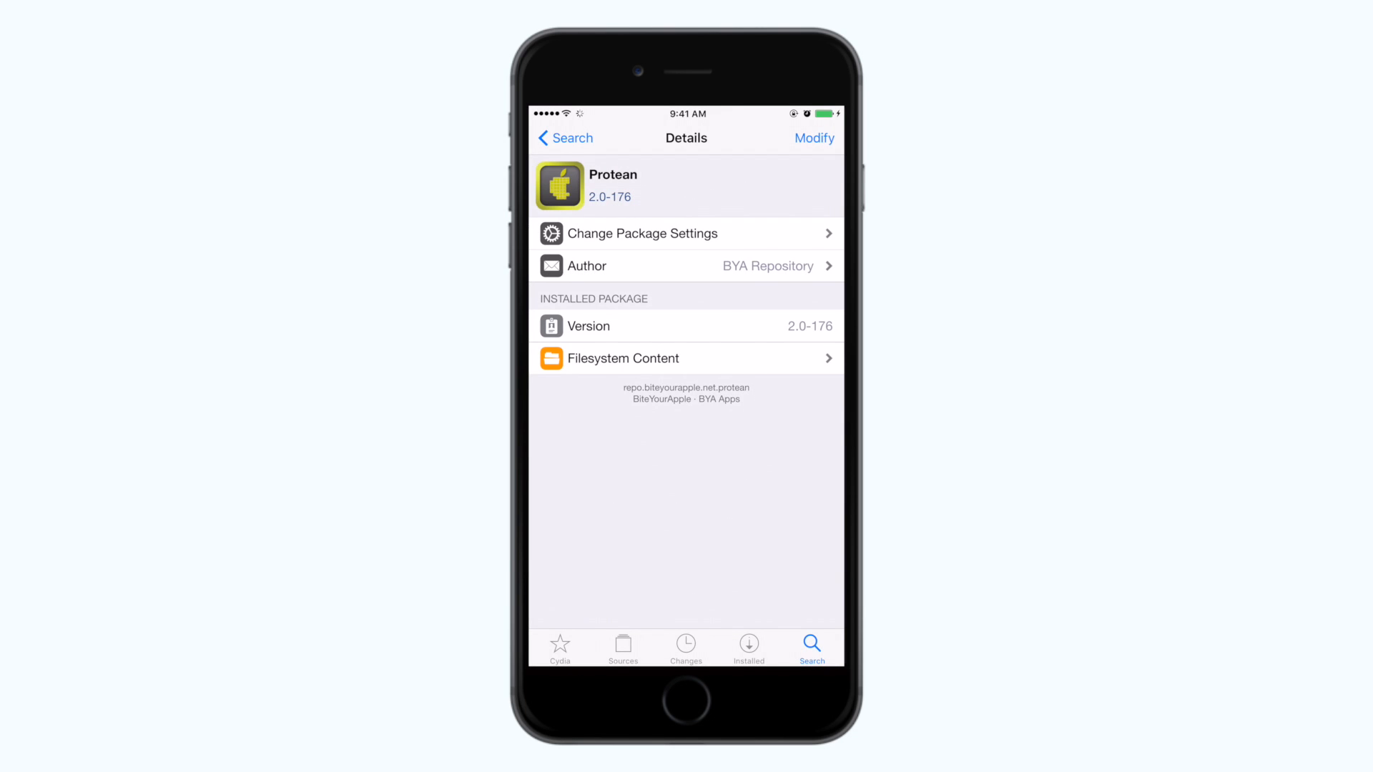
# Leave Cydia and return to the iOS home screen.
pyautogui.click(813, 139)
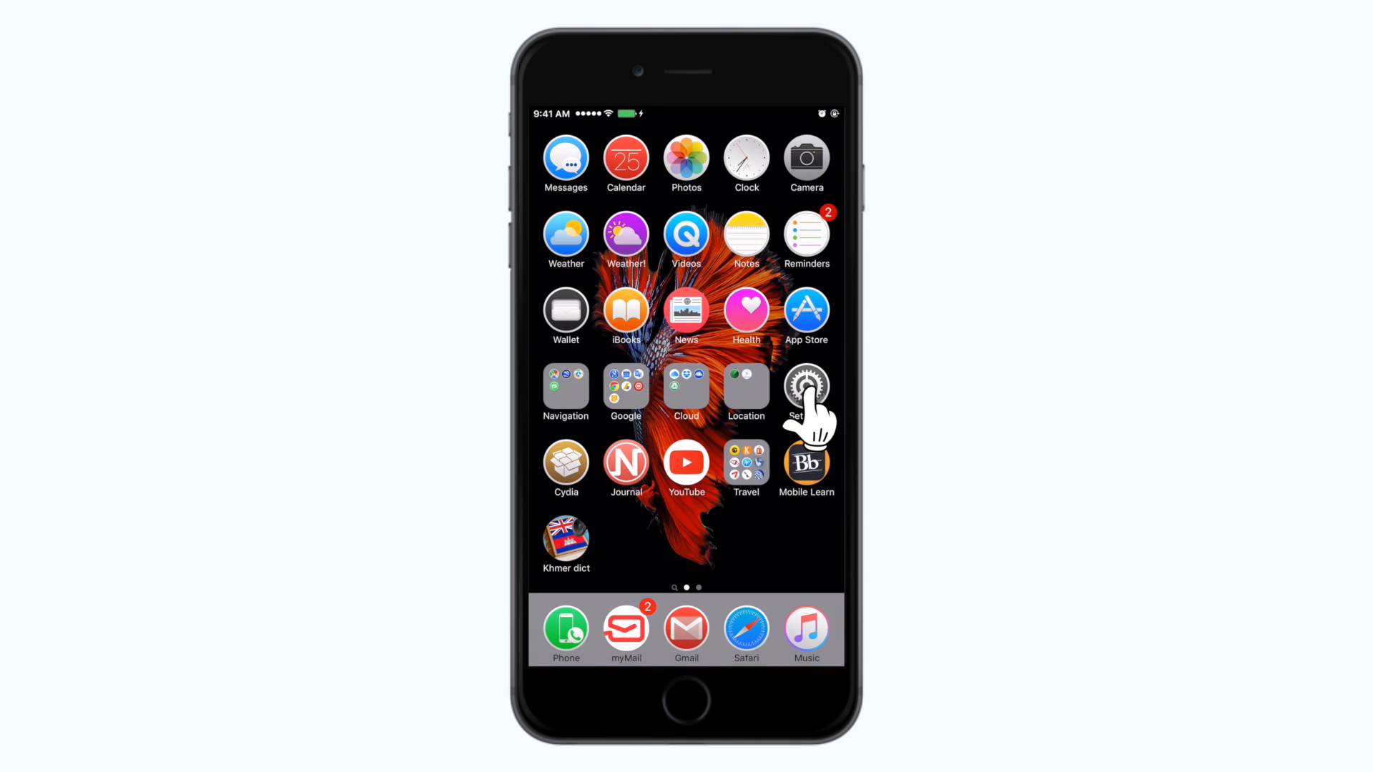
# Reach Protean's Organization settings listing Left and Right status bar items.
pyautogui.click(804, 392)
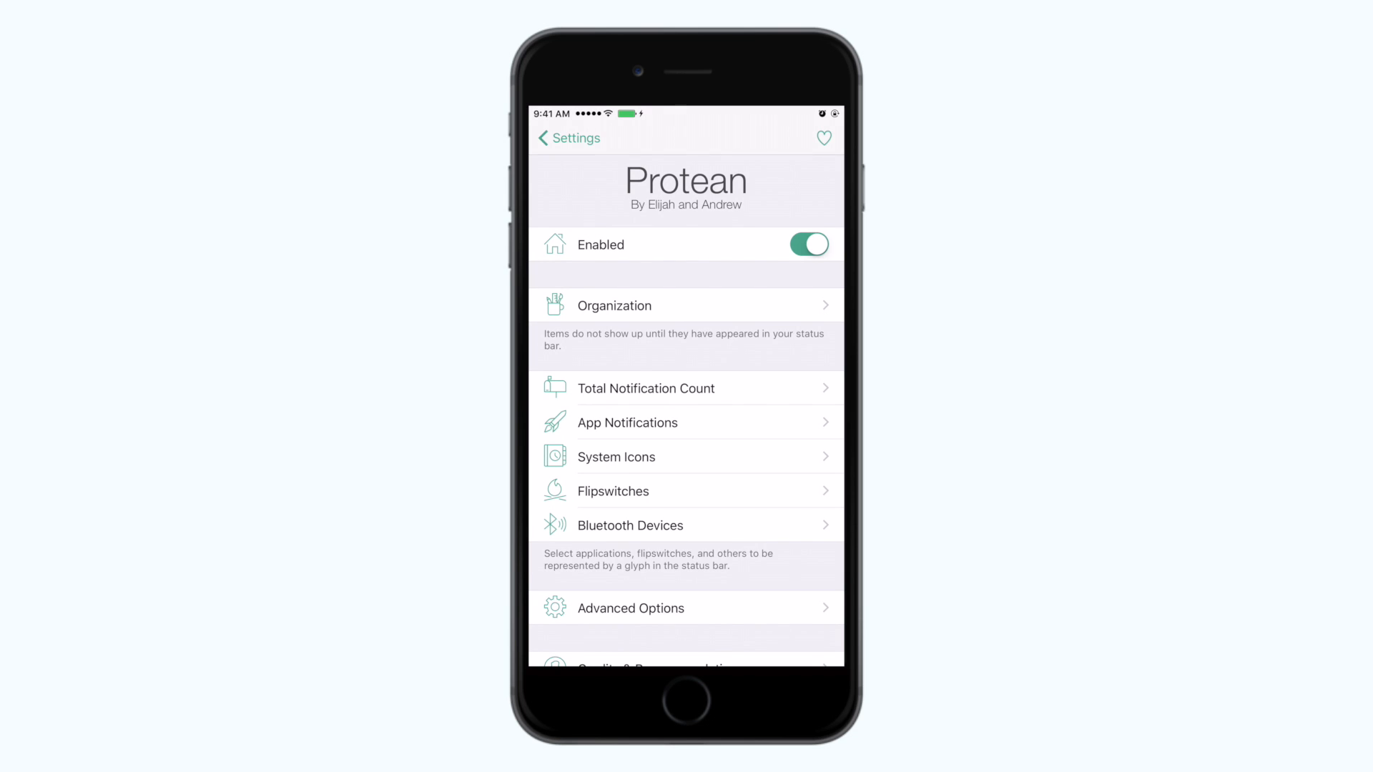
pyautogui.click(685, 304)
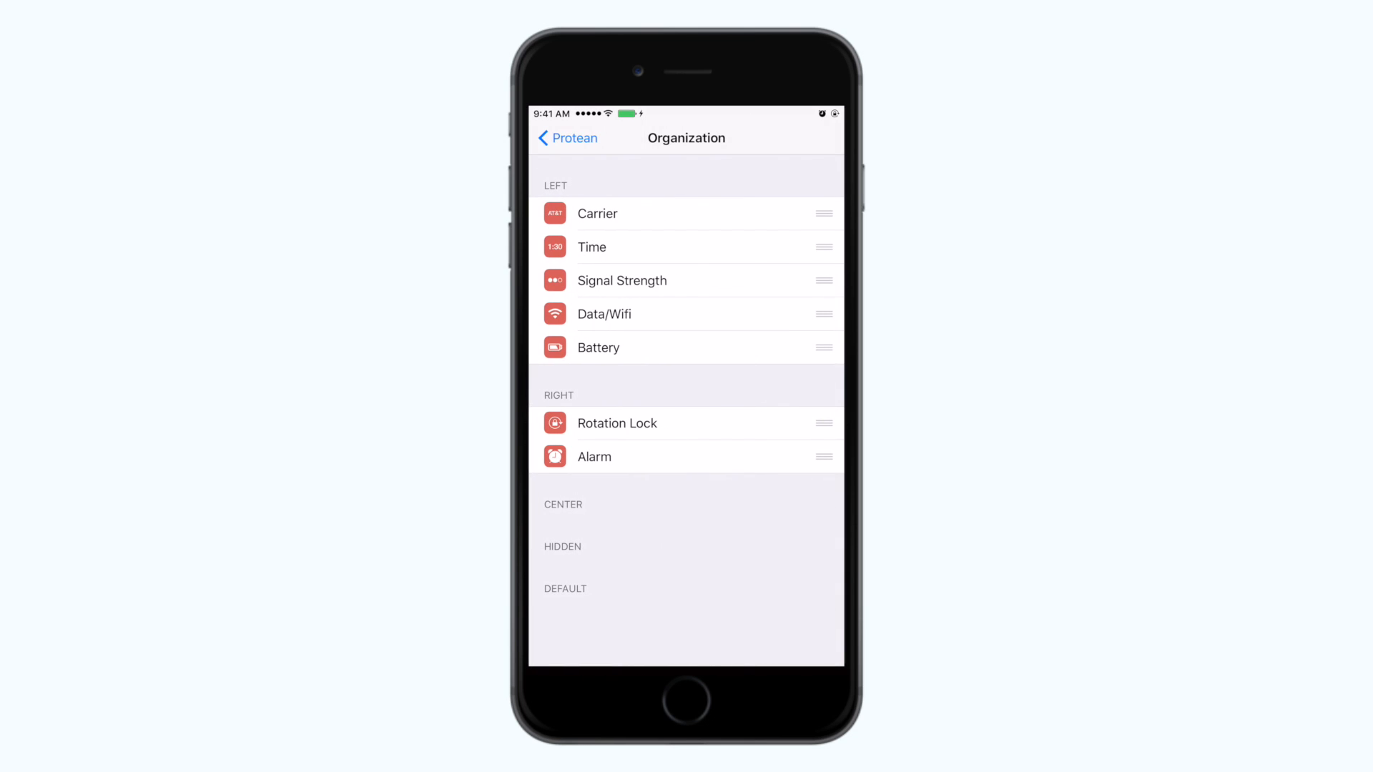